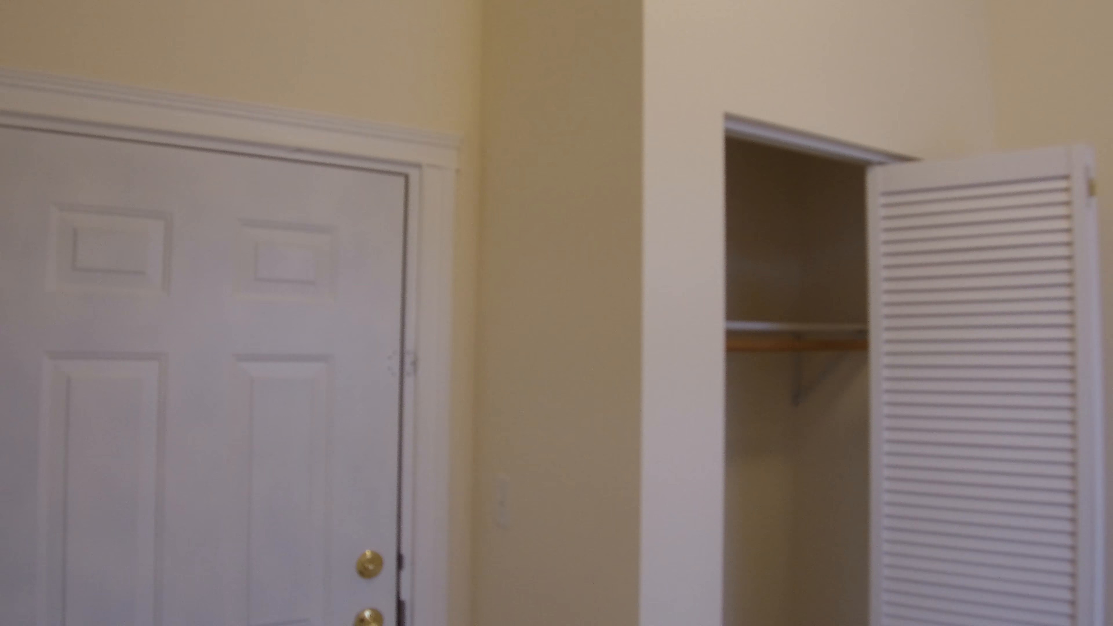
scroll(right, 3)
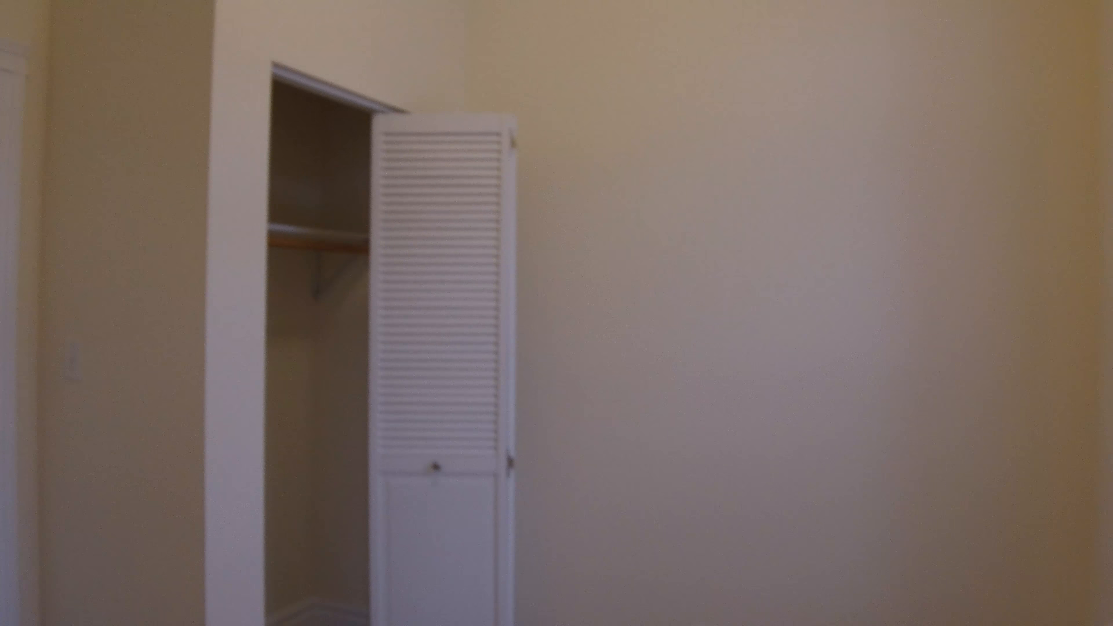